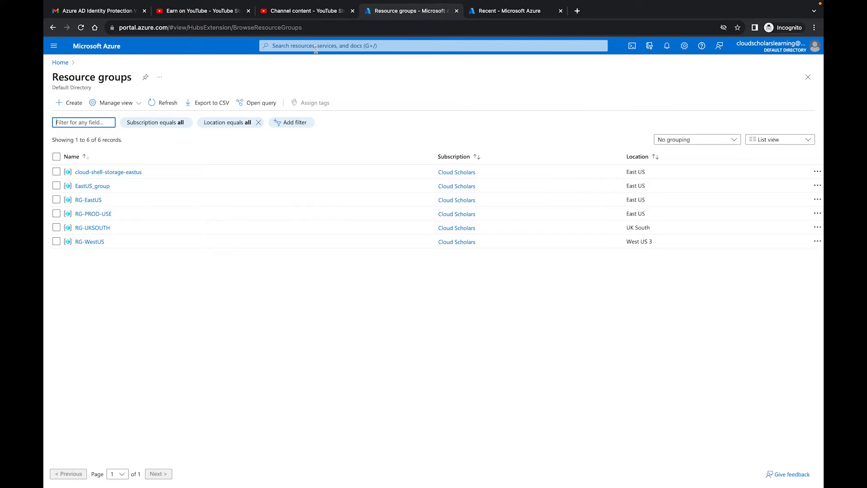
mouse_move(93, 214)
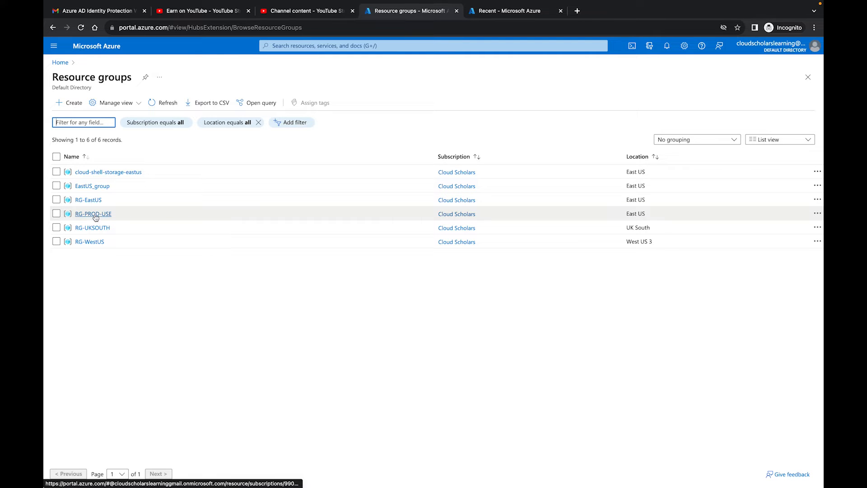
Step: Open RG-PROD-USE from the Resource groups list to see its Sentinel workspace
click(93, 214)
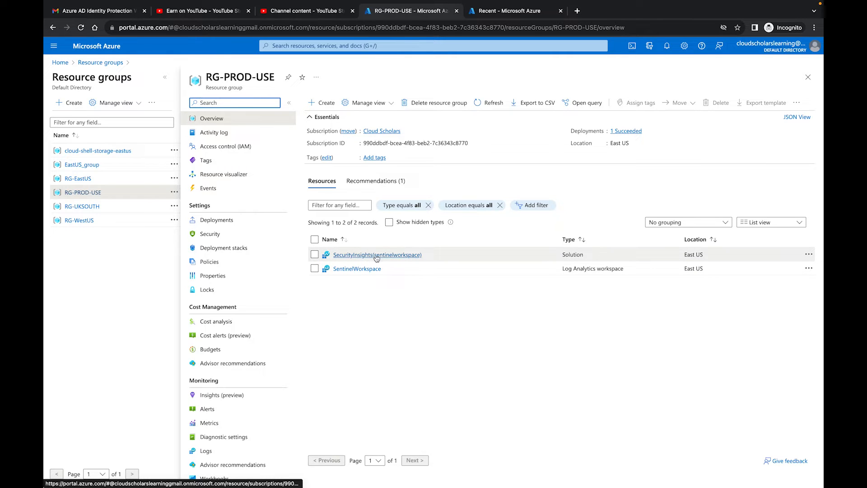
mouse_move(425, 323)
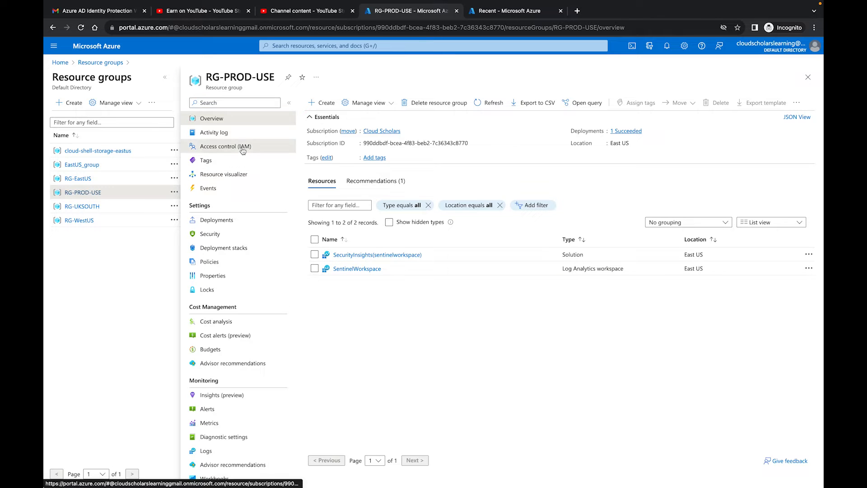
Step: Review RG-PROD-USE's existing role assignments in Access control (IAM), then load the built-in Roles list
click(225, 146)
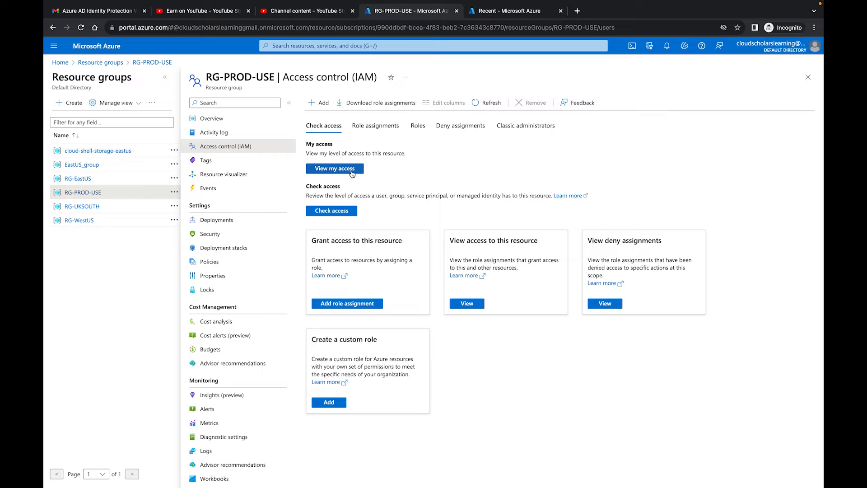
mouse_move(413, 176)
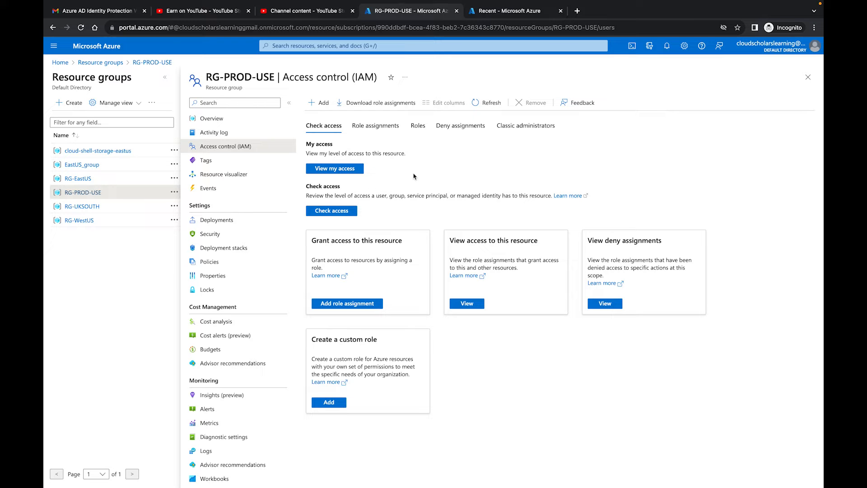
click(375, 126)
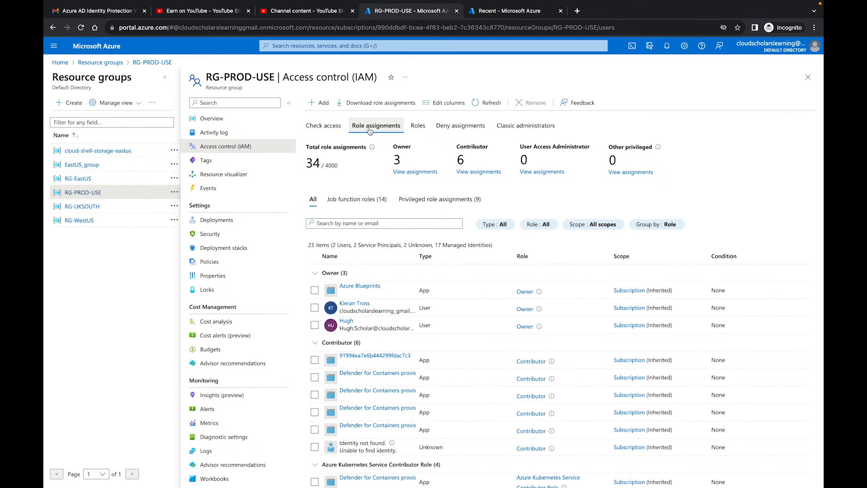
scroll(down, 3)
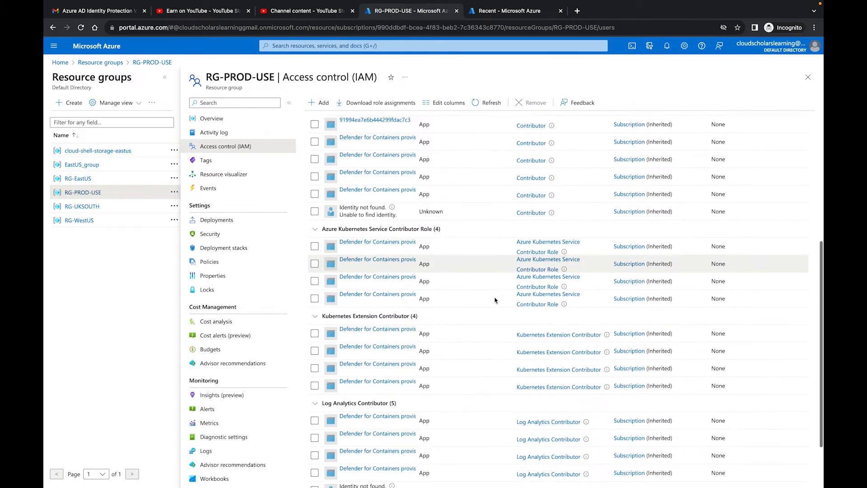
scroll(down, 3)
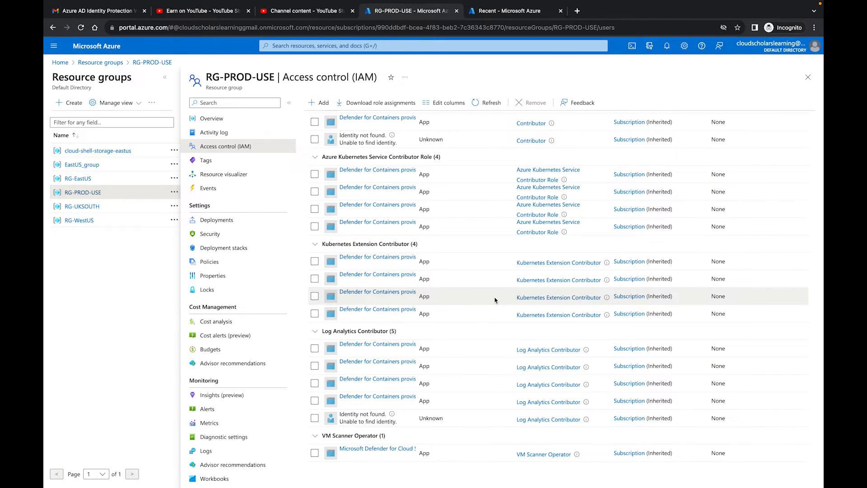
click(417, 125)
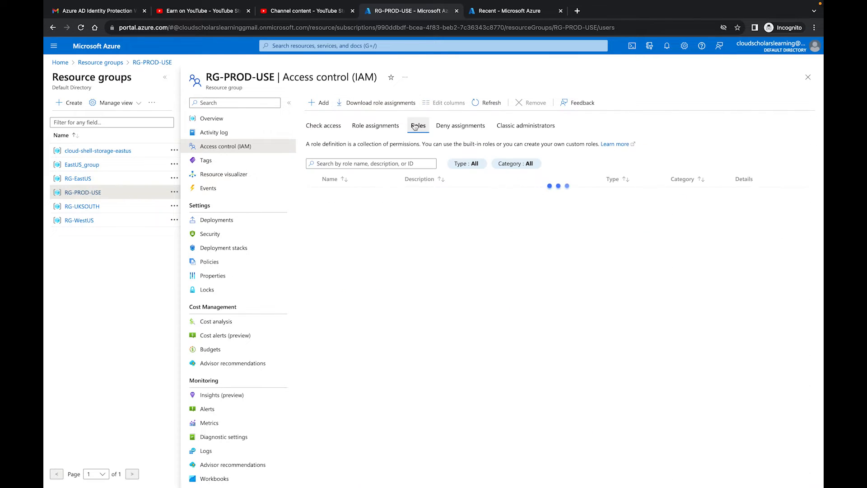
click(418, 125)
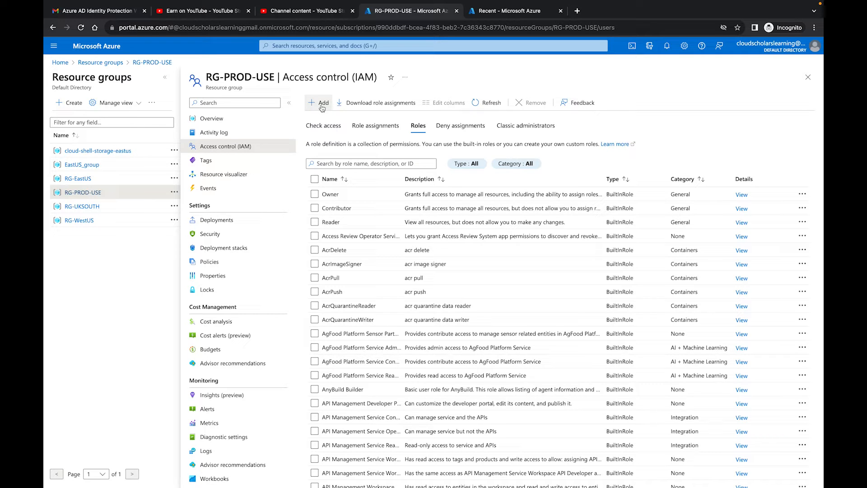
Step: Begin Add role assignment, search roles for 'Microso', and select Microsoft Sentinel Reader
click(320, 102)
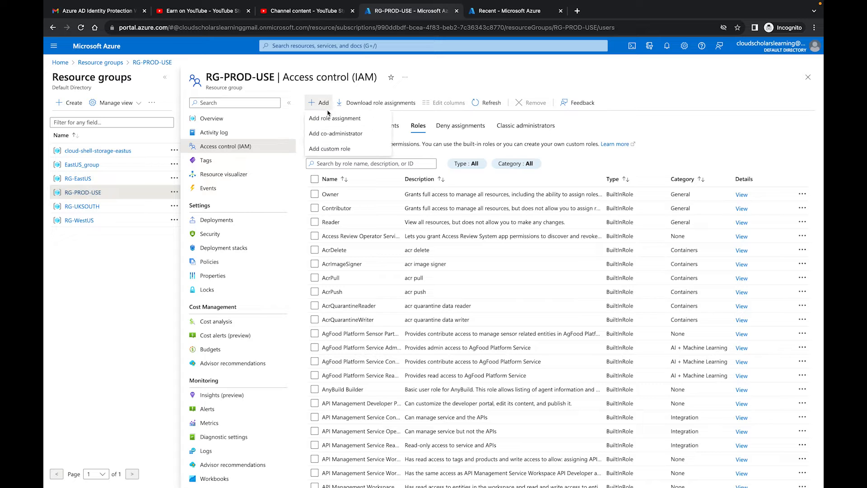
click(334, 118)
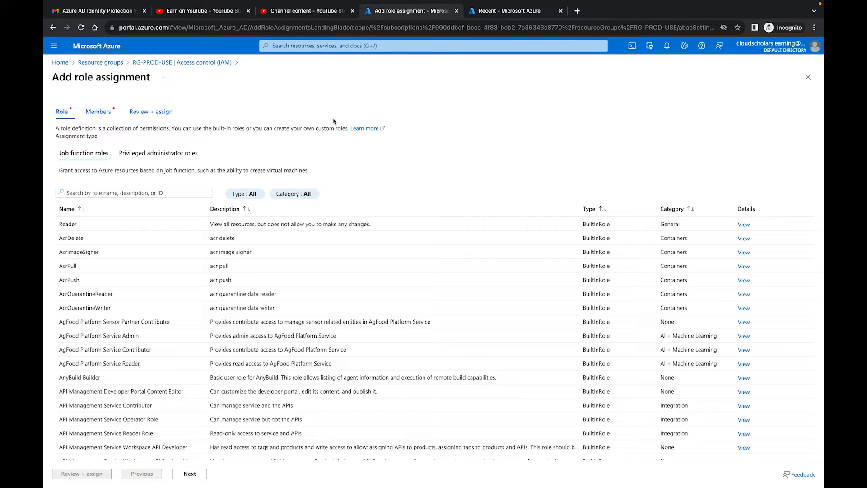
click(134, 193)
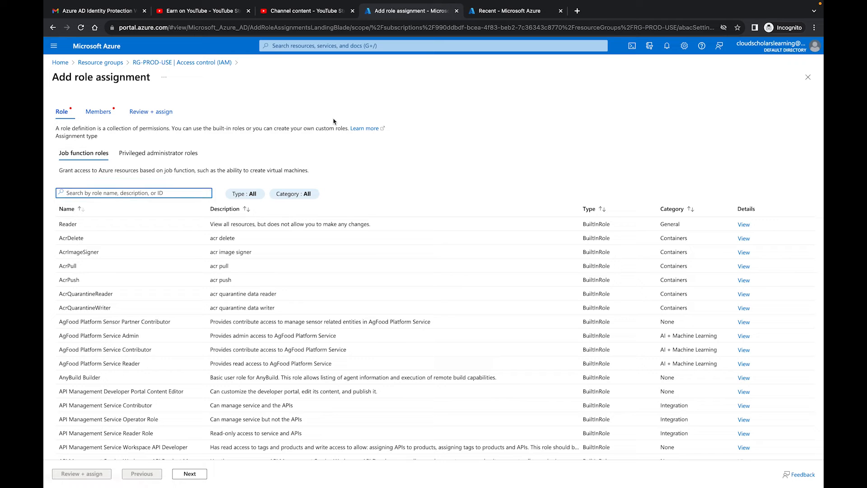
text(Microsoft Sentinel)
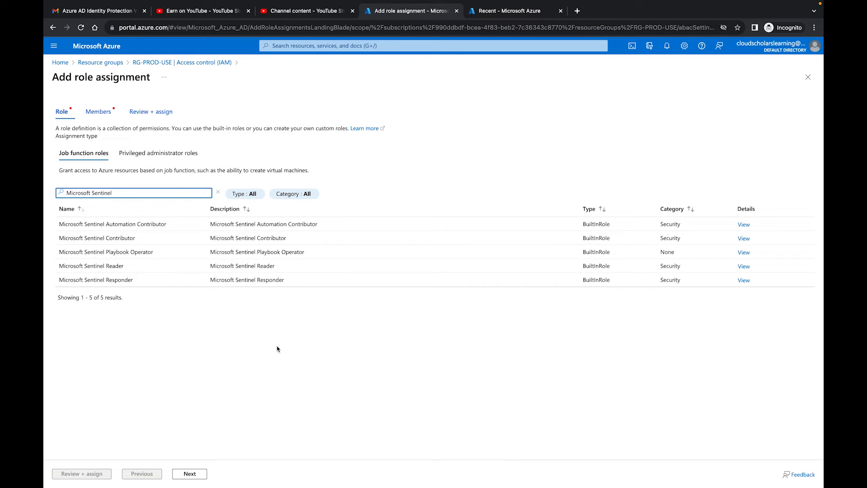
click(91, 265)
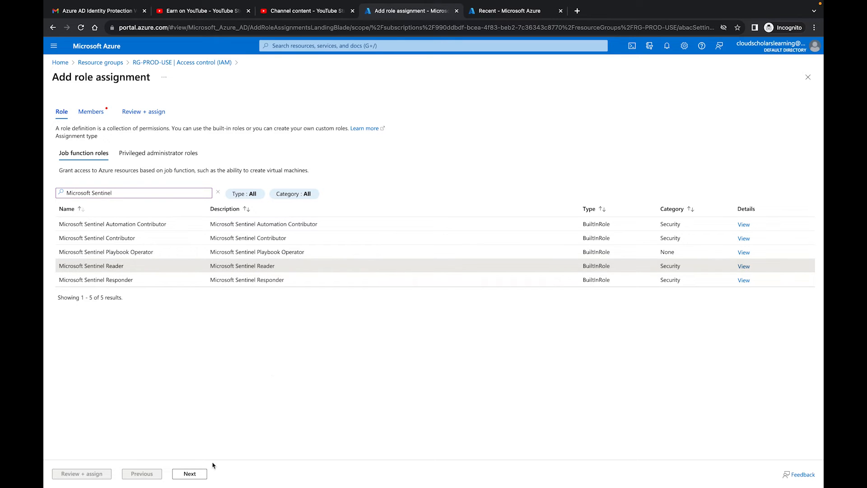
Step: Select TestUser1 as the user member, after backing out of the managed identity option
click(189, 474)
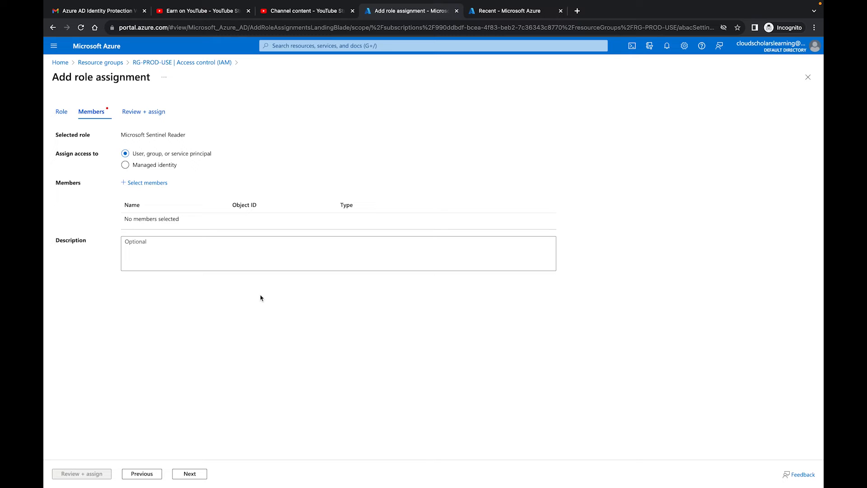
click(126, 165)
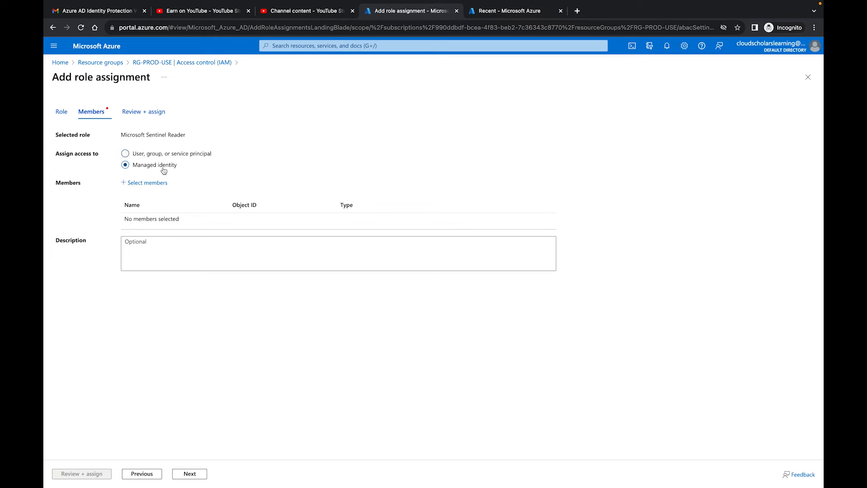
click(147, 182)
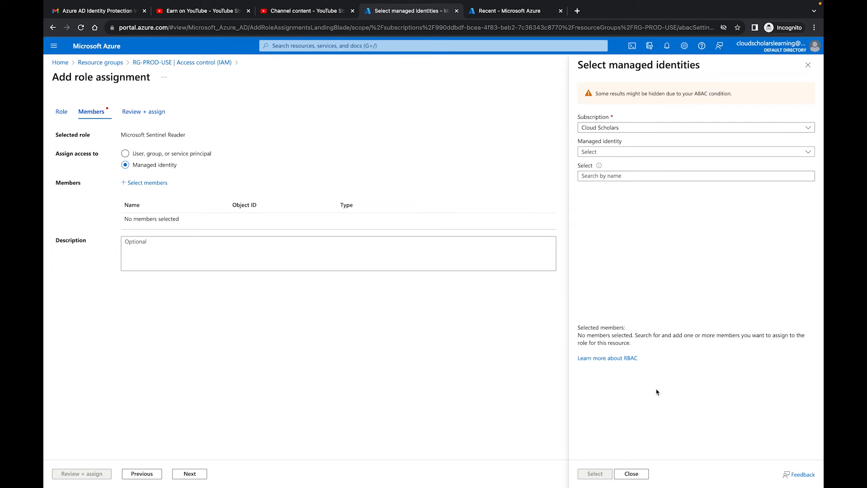
click(126, 153)
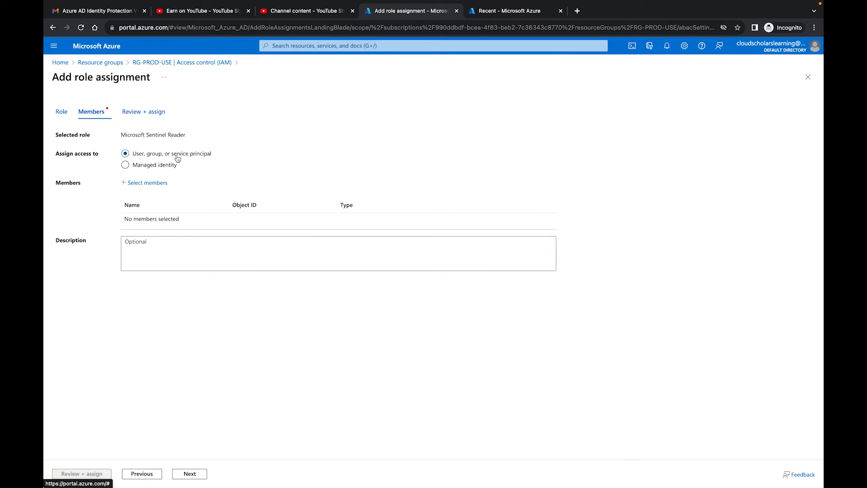
click(146, 182)
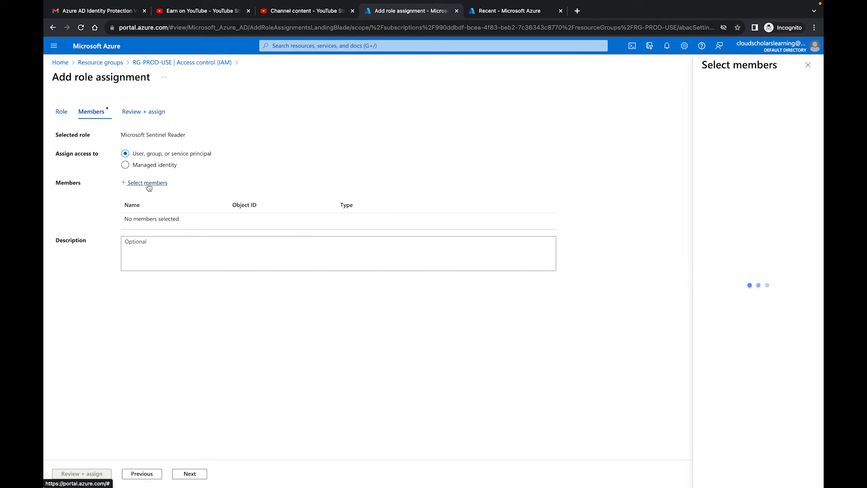
click(147, 182)
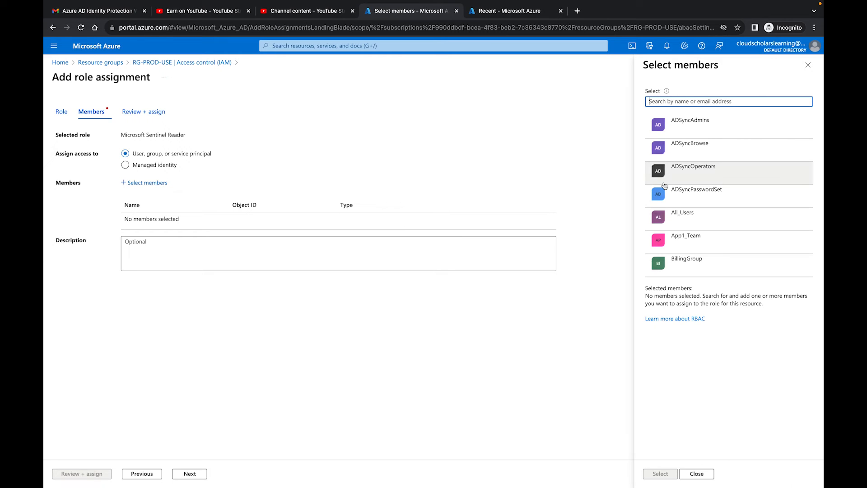
scroll(down, 3)
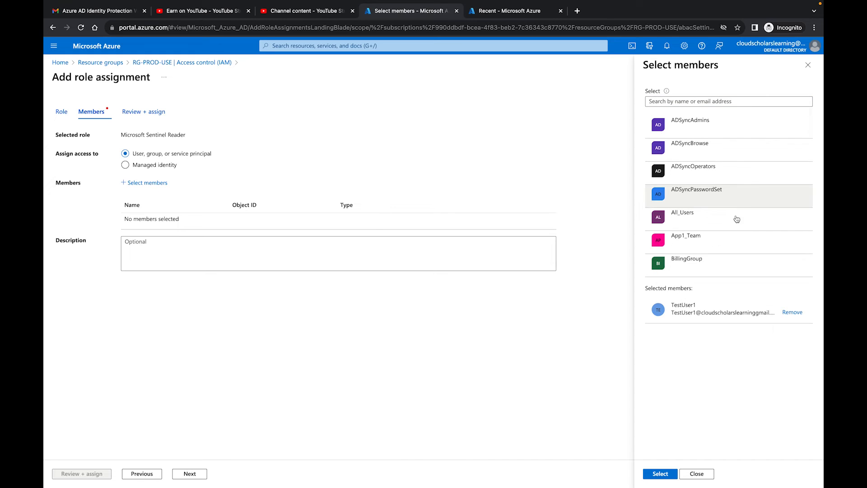
click(659, 473)
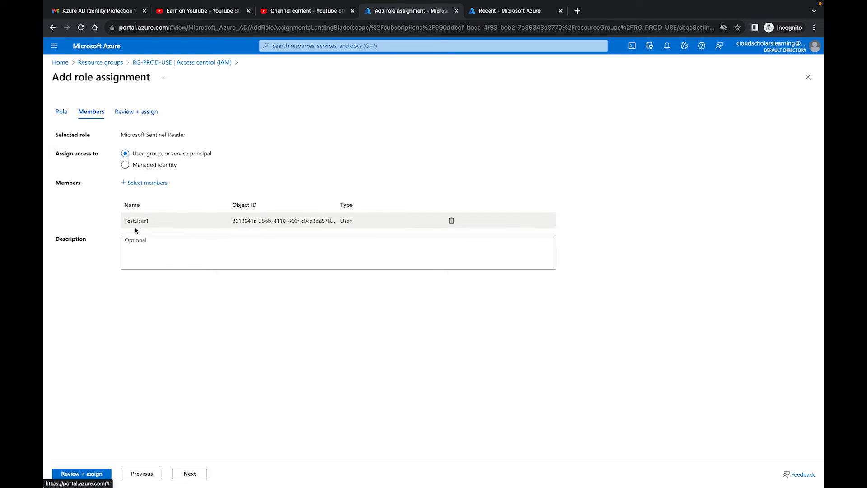
mouse_move(247, 347)
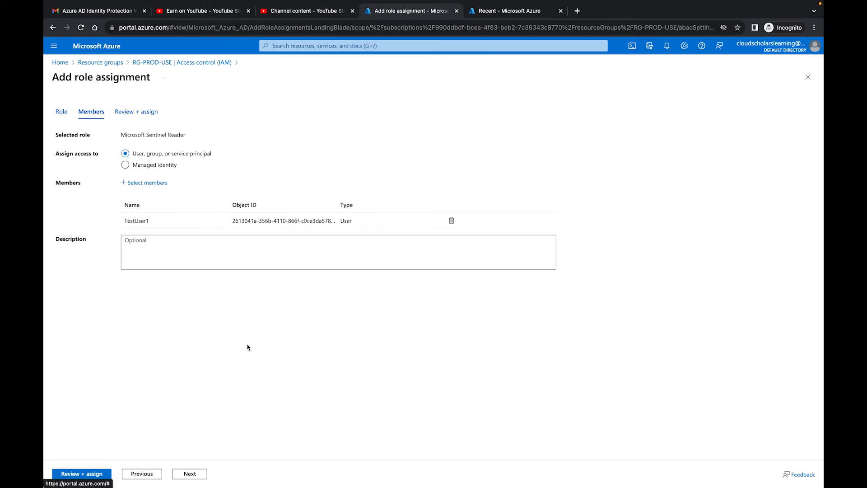
Step: Review and submit the Microsoft Sentinel Reader assignment for TestUser1
click(190, 473)
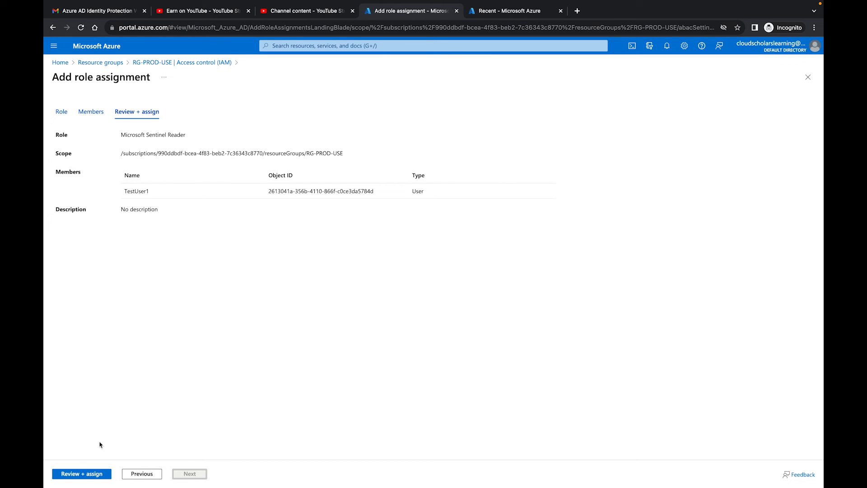
click(82, 474)
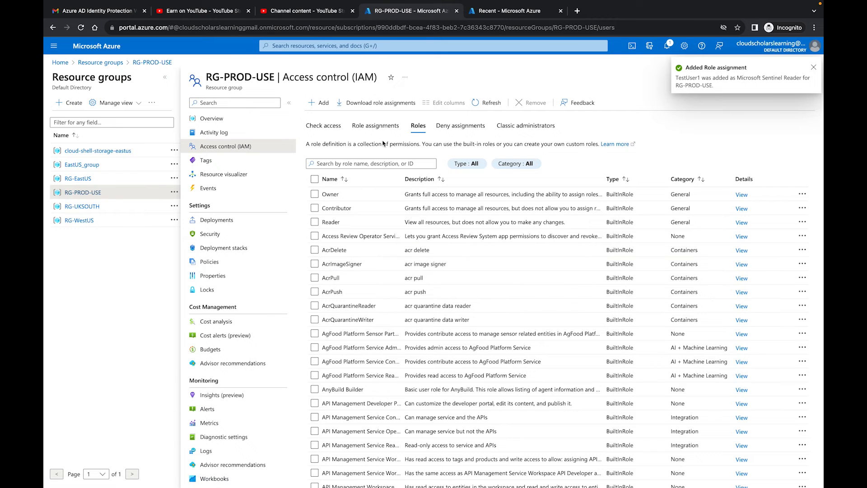
Step: Scroll the Role assignments list to confirm TestUser1 under Microsoft Sentinel Reader
click(377, 125)
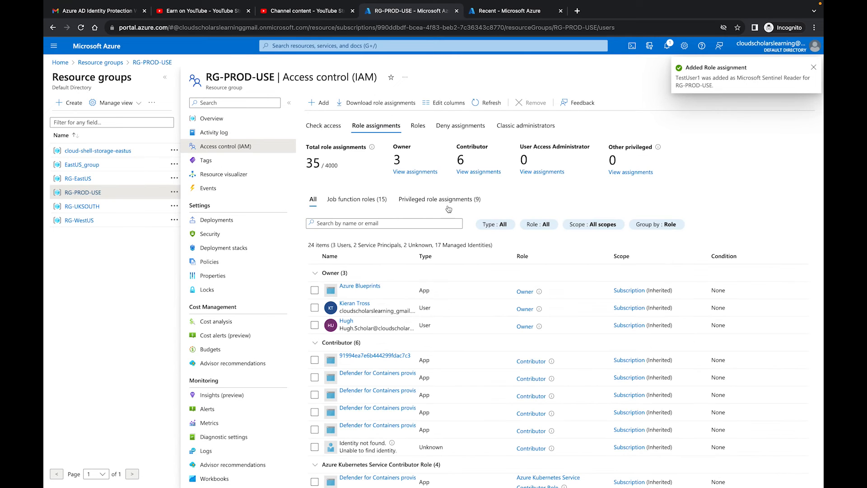
scroll(down, 3)
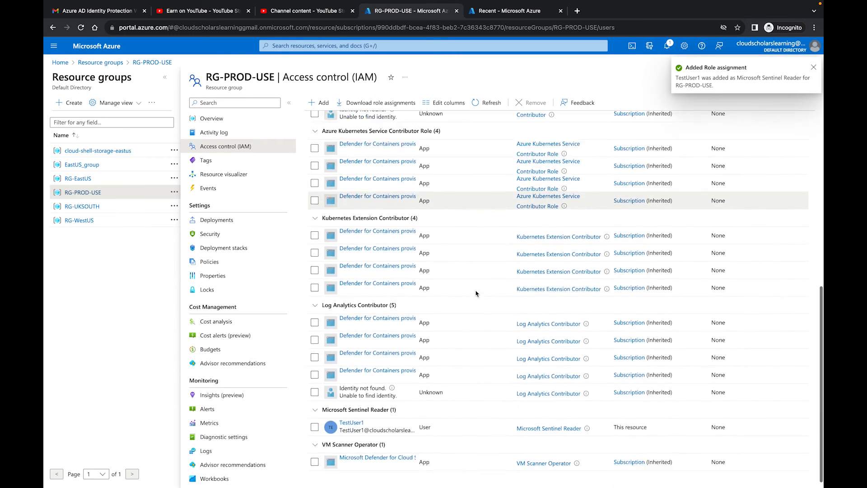
click(813, 66)
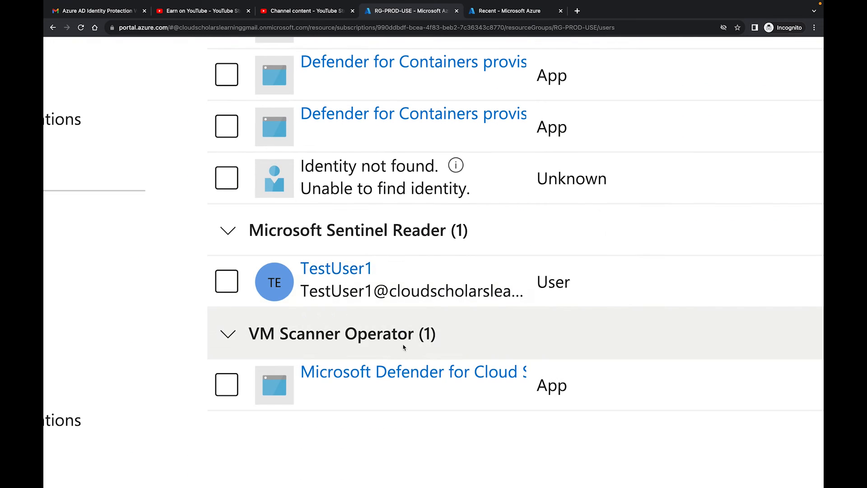
mouse_move(365, 290)
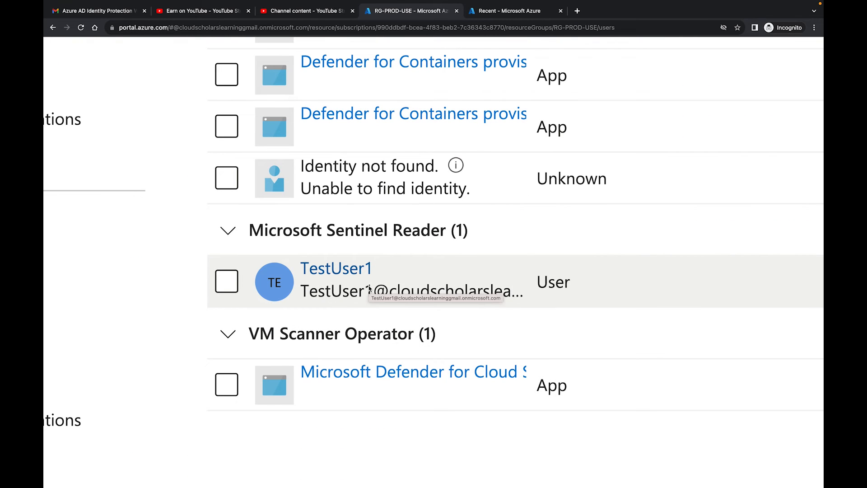